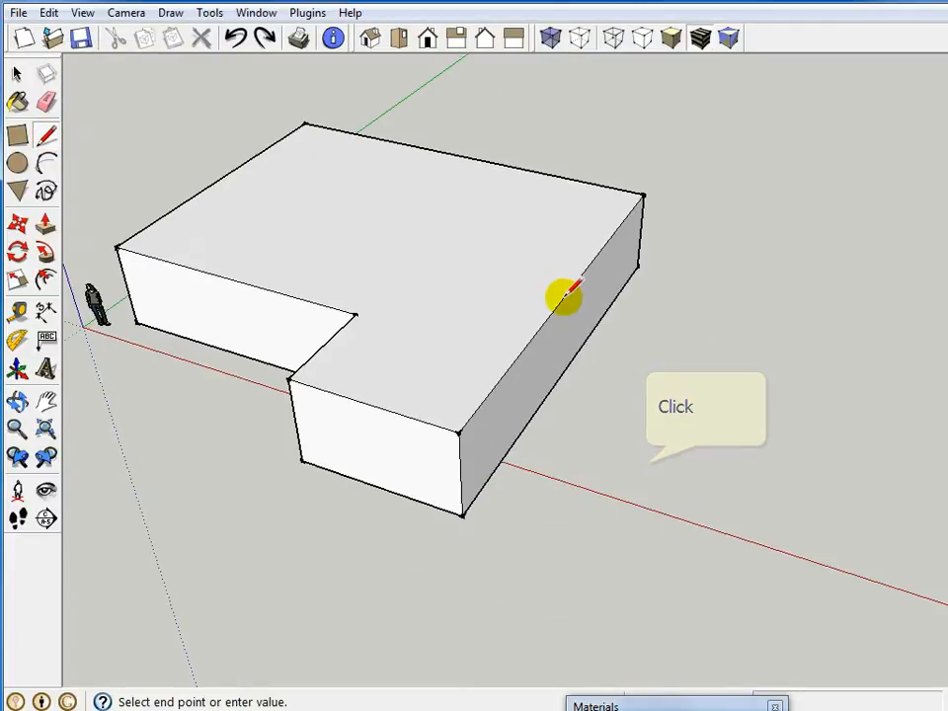
# - Place an angled guide on the ground in front of the house and draw a test line along it
pyautogui.click(564, 296)
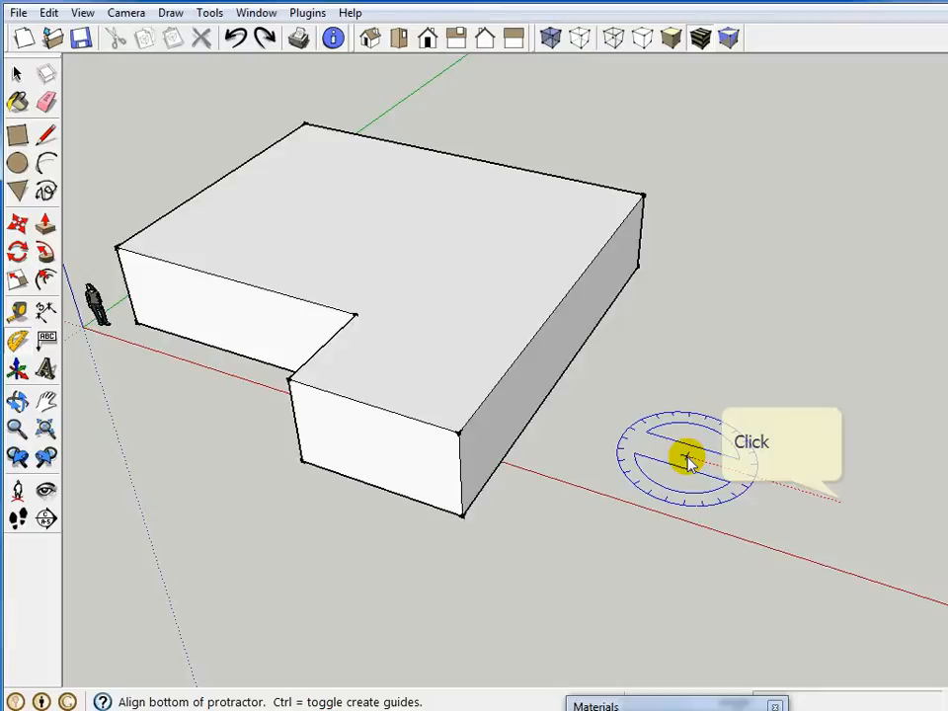
pyautogui.click(689, 460)
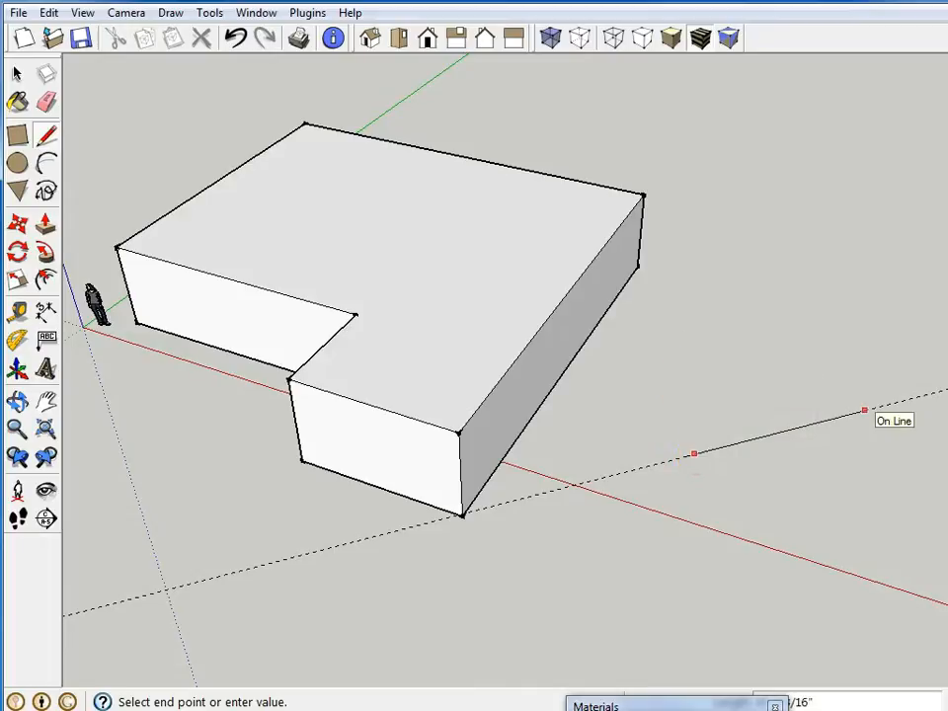
pyautogui.moveTo(474, 354)
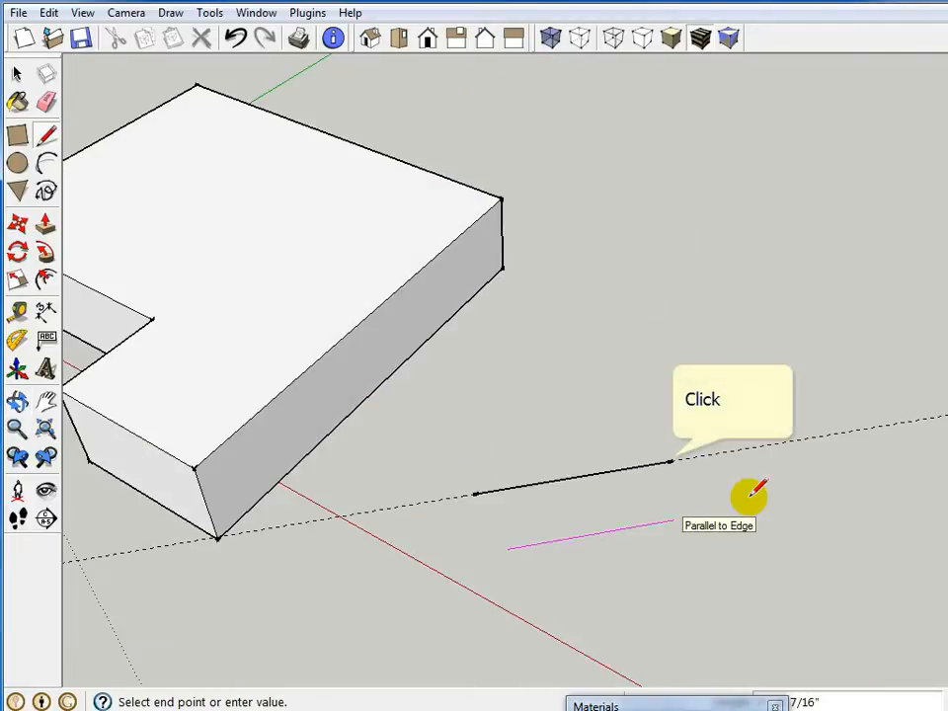
pyautogui.click(671, 458)
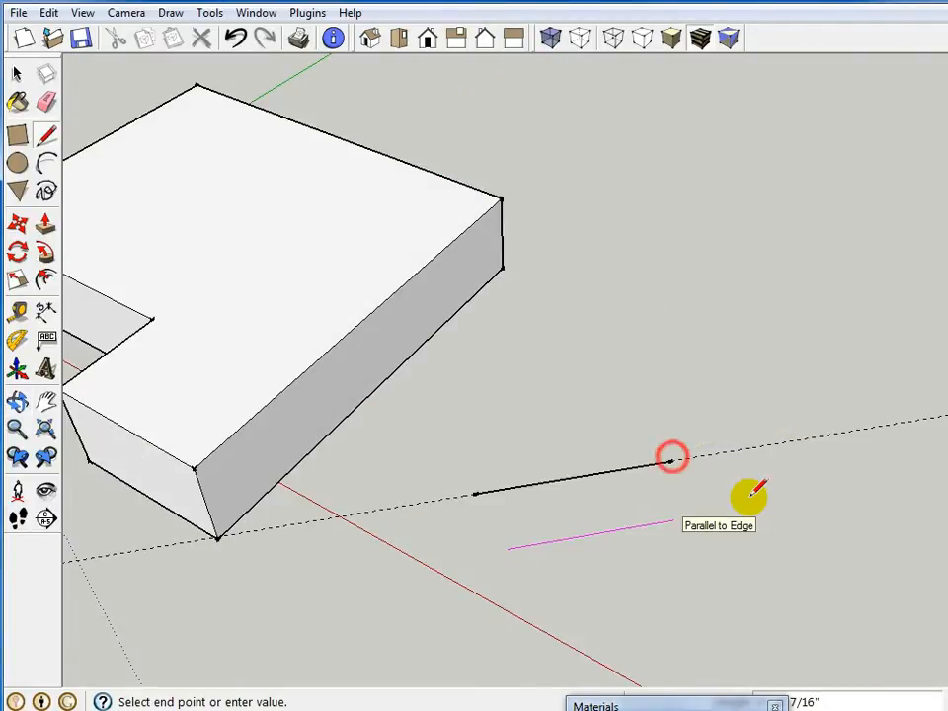
pyautogui.click(670, 458)
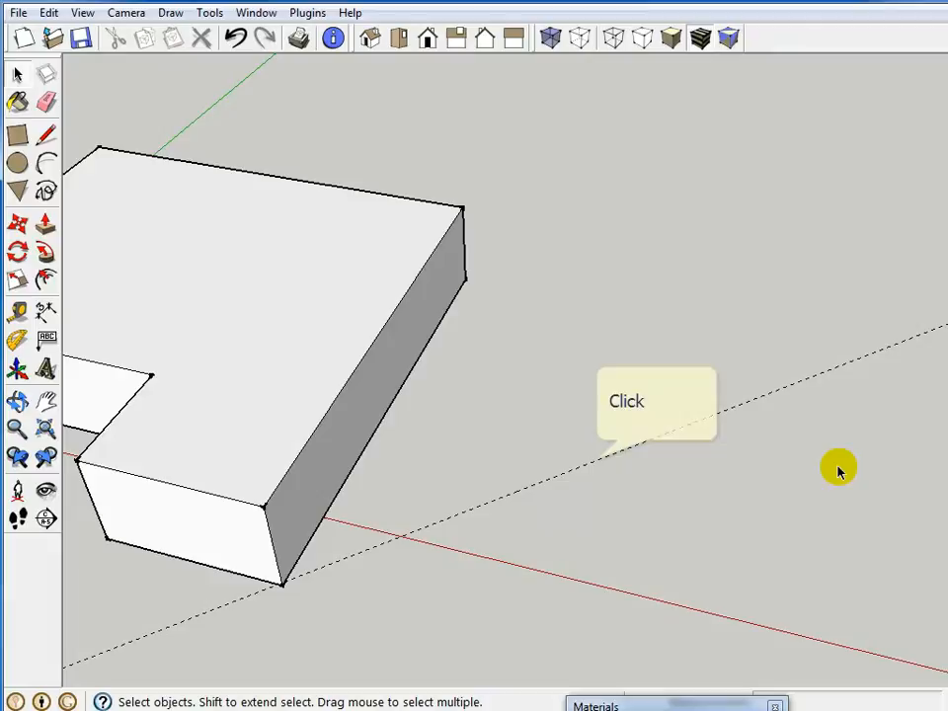
# - Erase the angled guide line beside the house via its right-click menu
pyautogui.rightClick(592, 475)
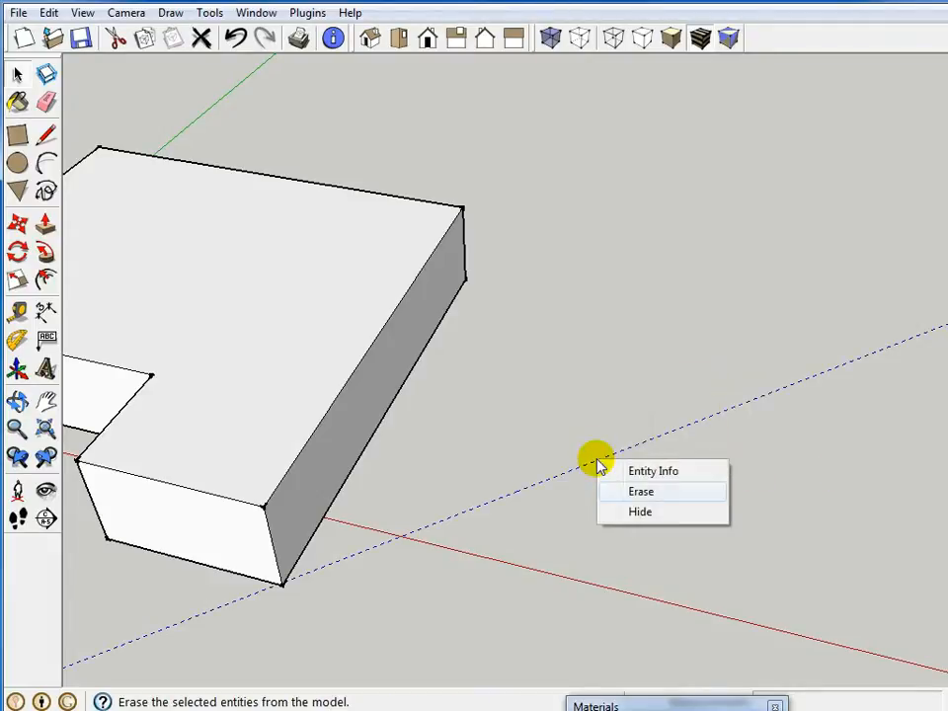
pyautogui.click(642, 491)
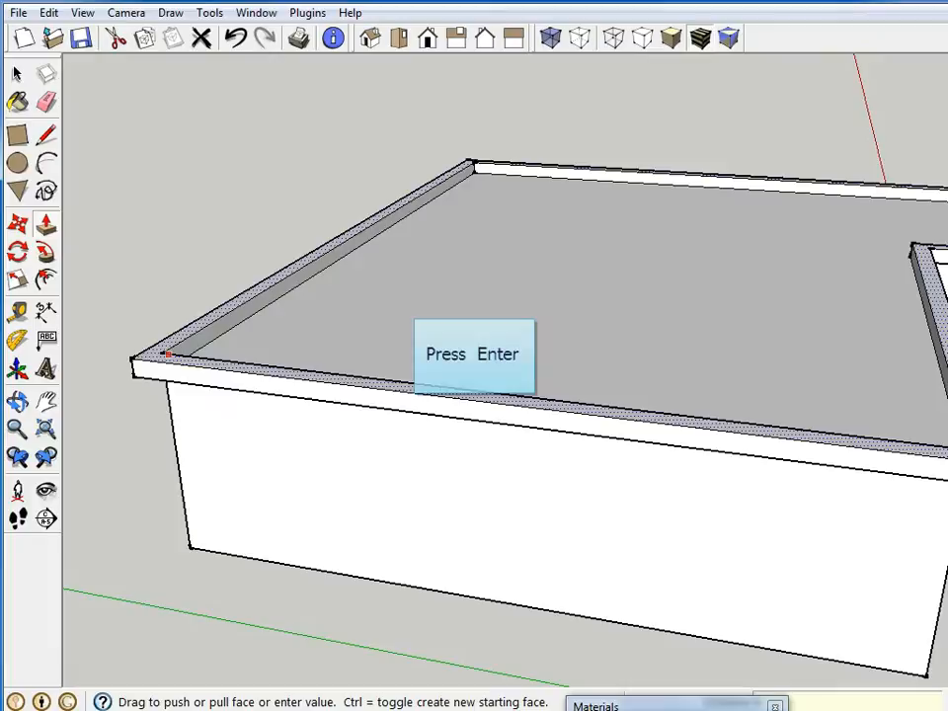
# - Confirm the push/pull thickness of the eave rim around the top face
pyautogui.press('Return')
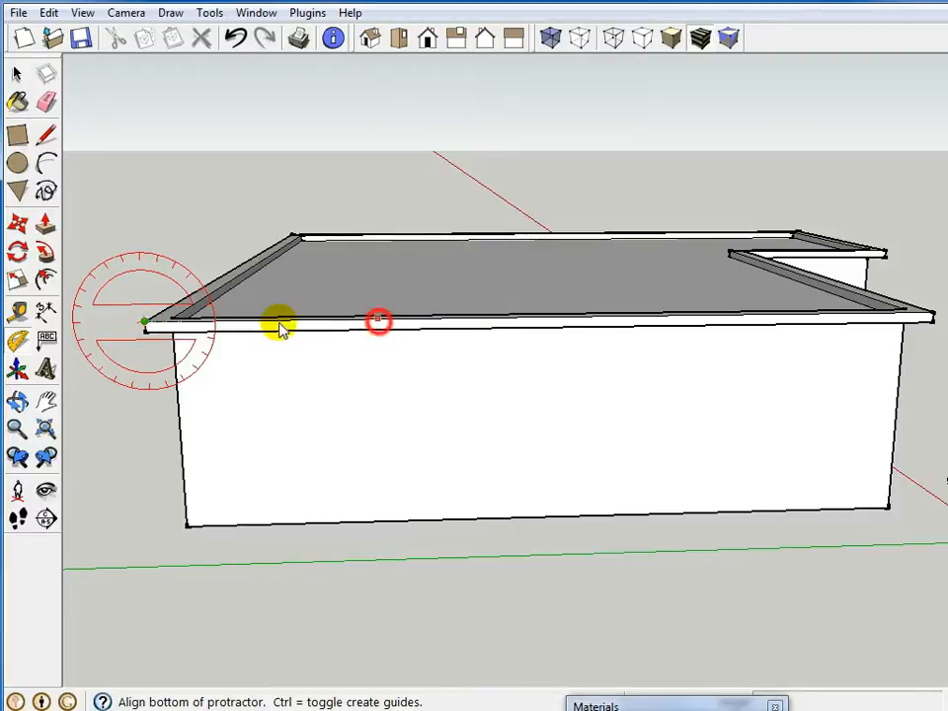
# - Add 8:12 pitched guides from both end corners of the long eave, crossing above the house
pyautogui.click(377, 321)
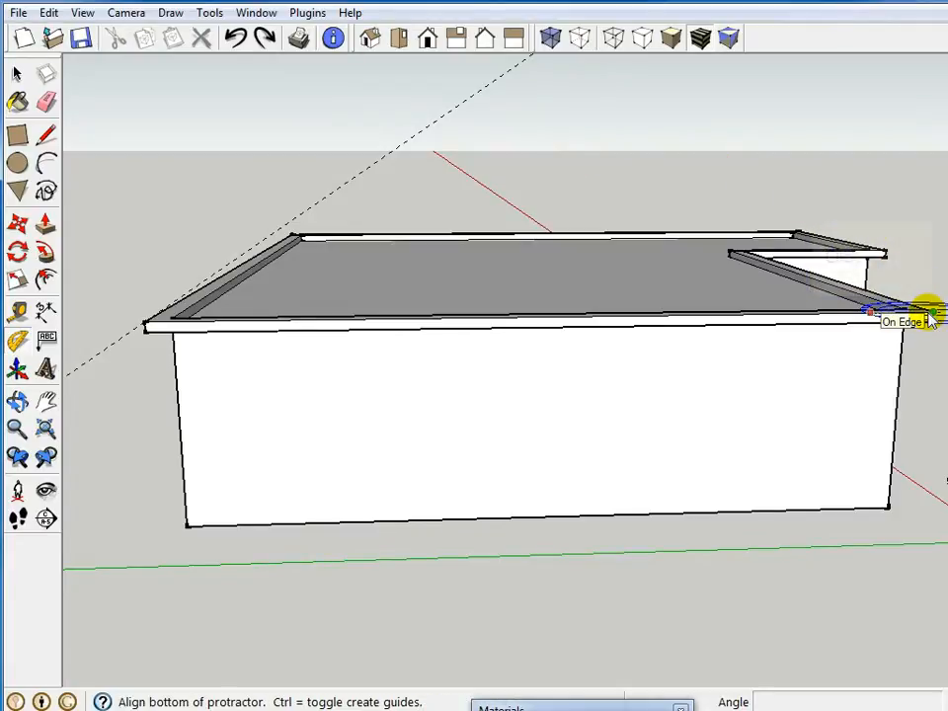
pyautogui.click(927, 311)
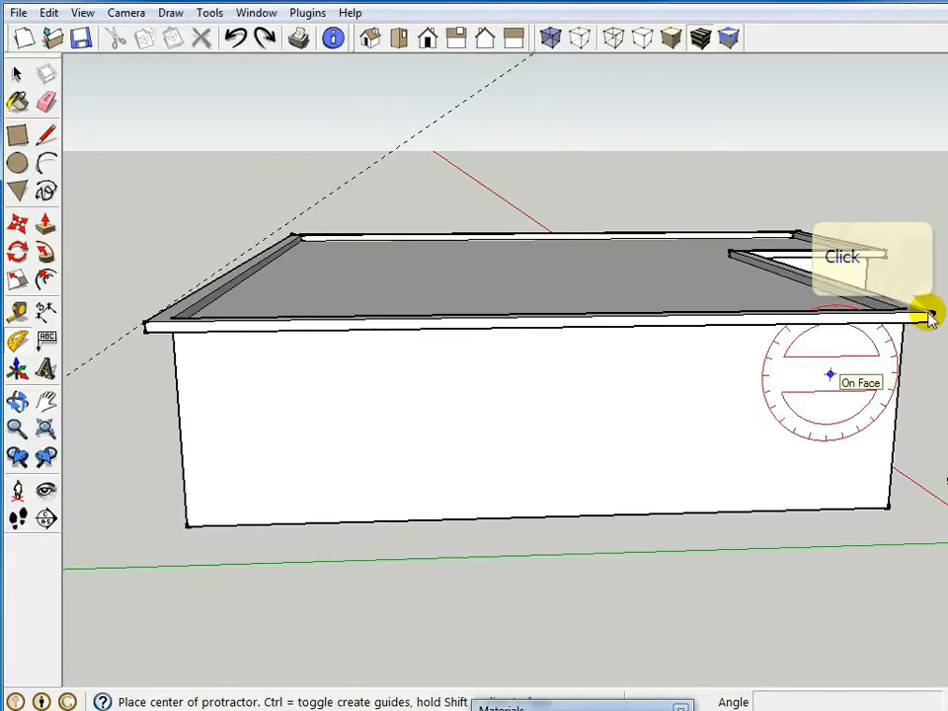
pyautogui.click(923, 314)
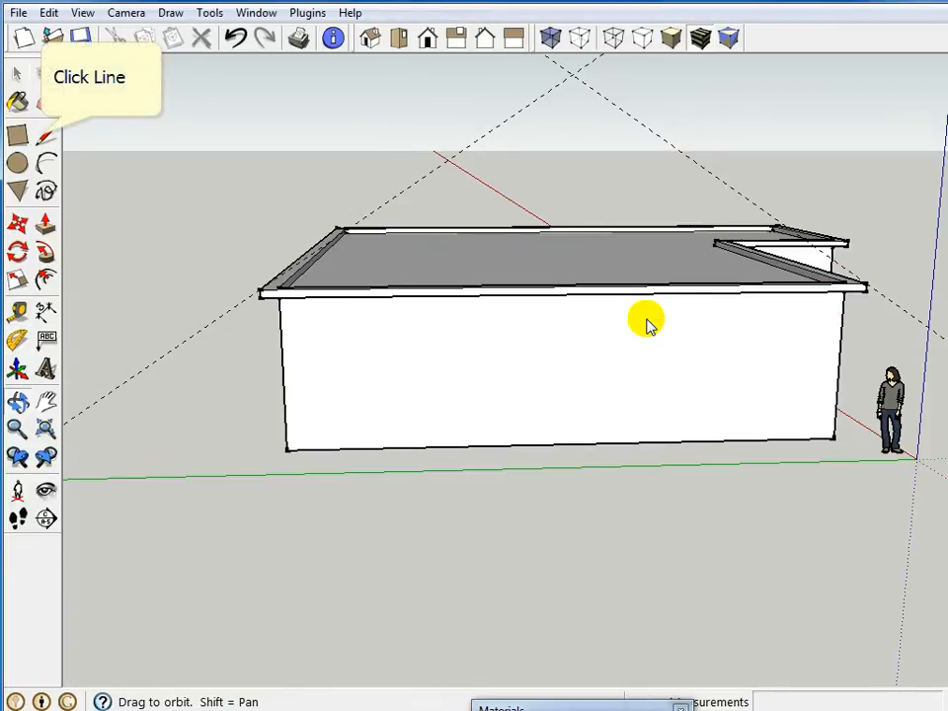
pyautogui.moveTo(155, 244)
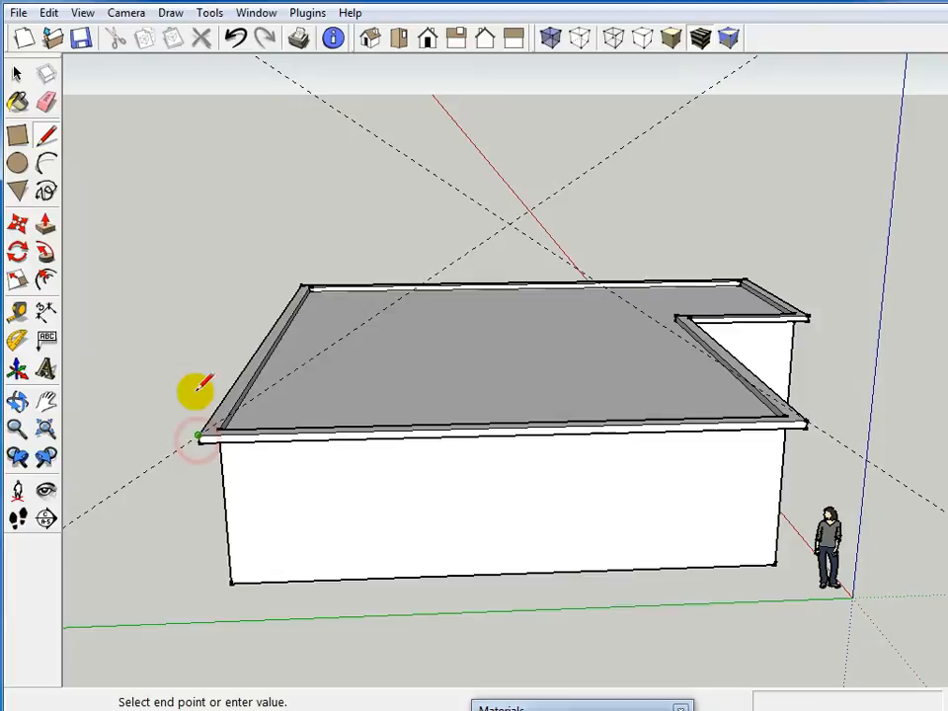
pyautogui.moveTo(506, 260)
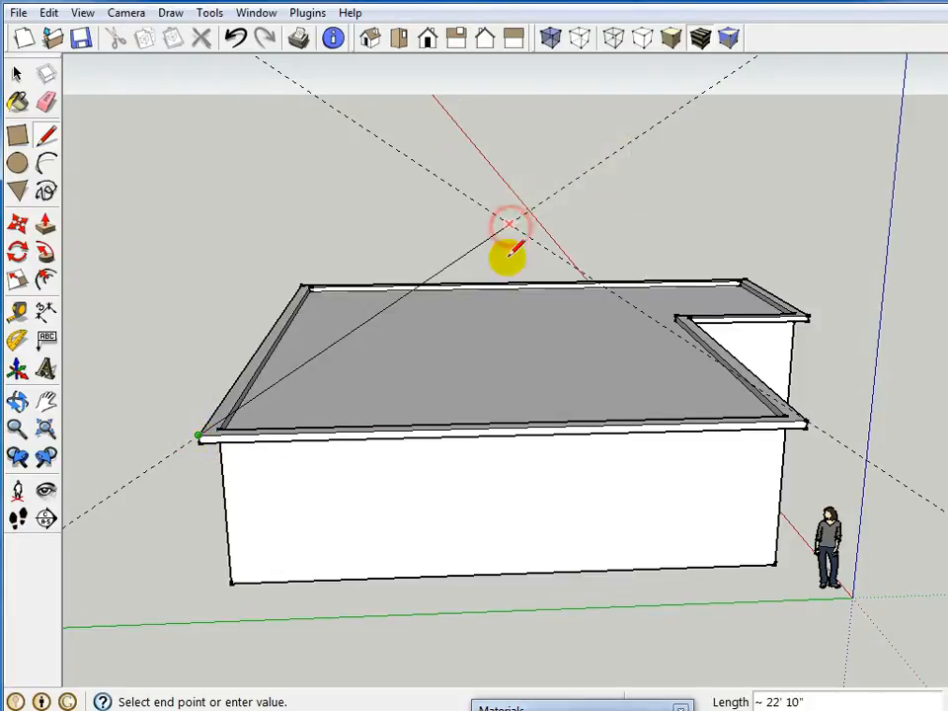
# - Draw roof edges from the guide intersection to the right eave corner, closing the gable triangle
pyautogui.click(805, 423)
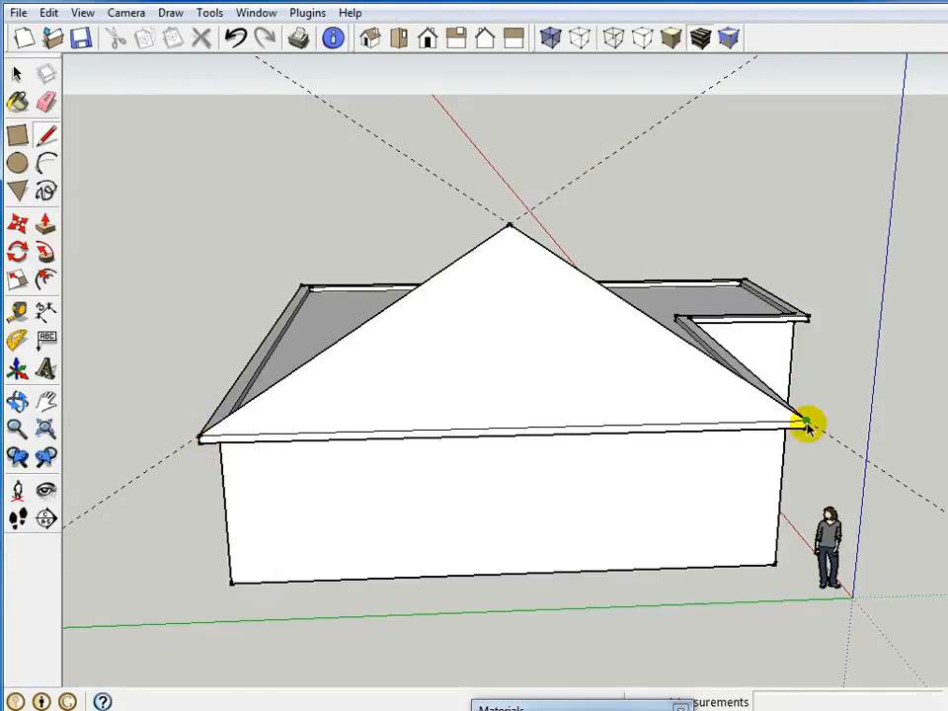
pyautogui.click(805, 420)
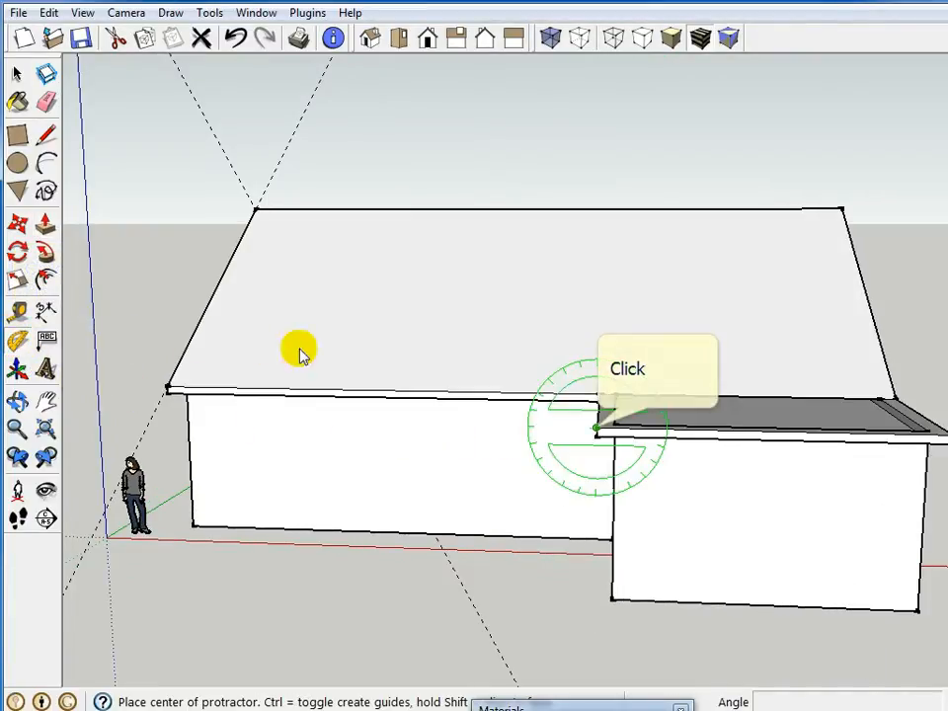
# - Add 8:12 guides at both wing eave corners and draw the roof edge to their crossing
pyautogui.click(593, 440)
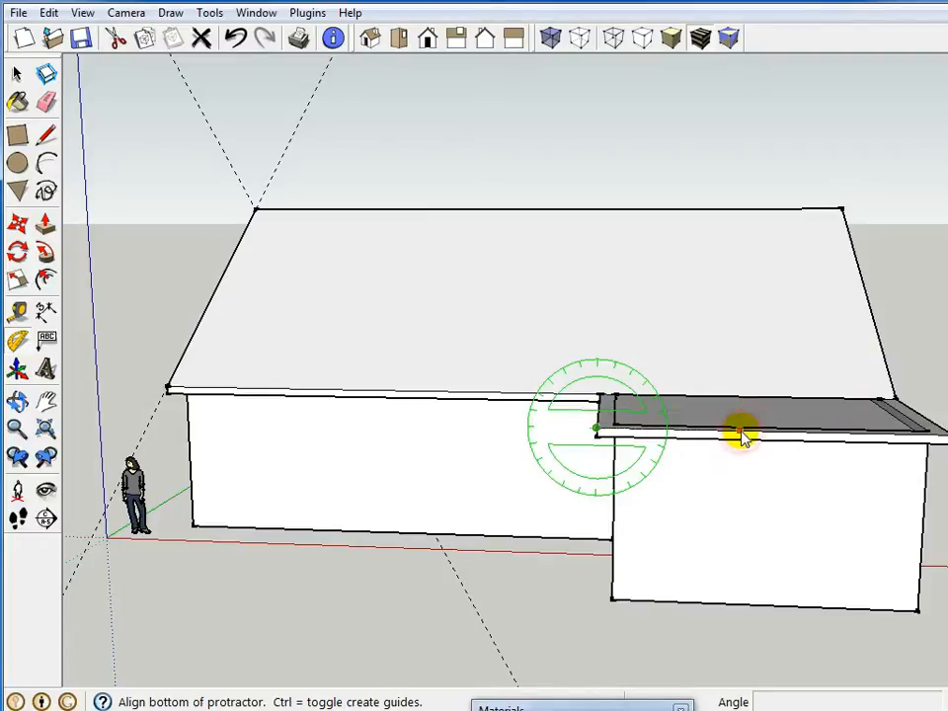
pyautogui.click(736, 437)
pyautogui.write('8:12')
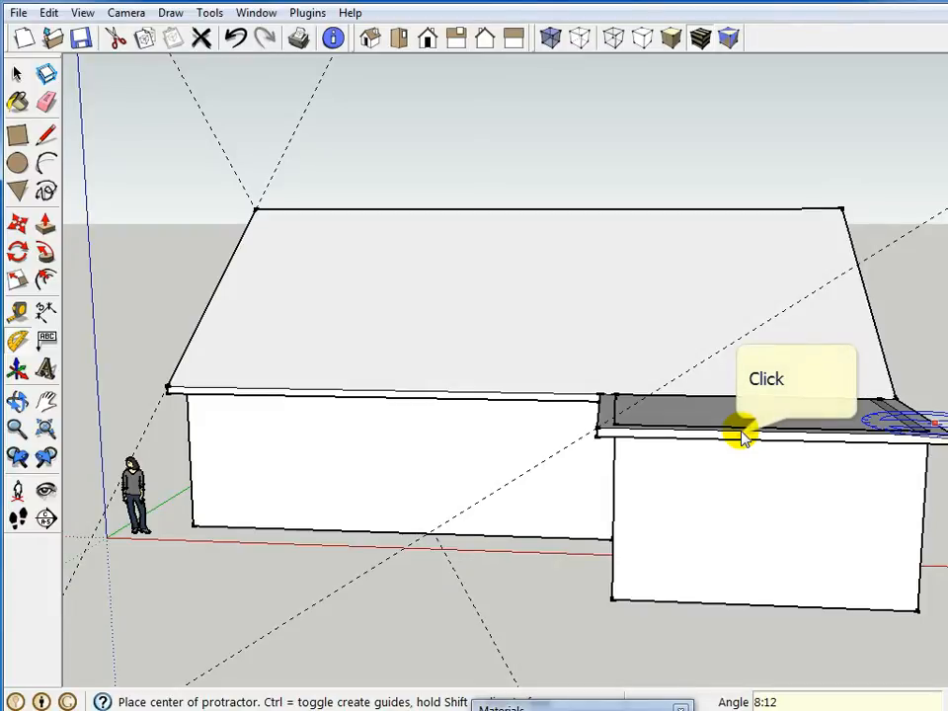
pyautogui.click(736, 437)
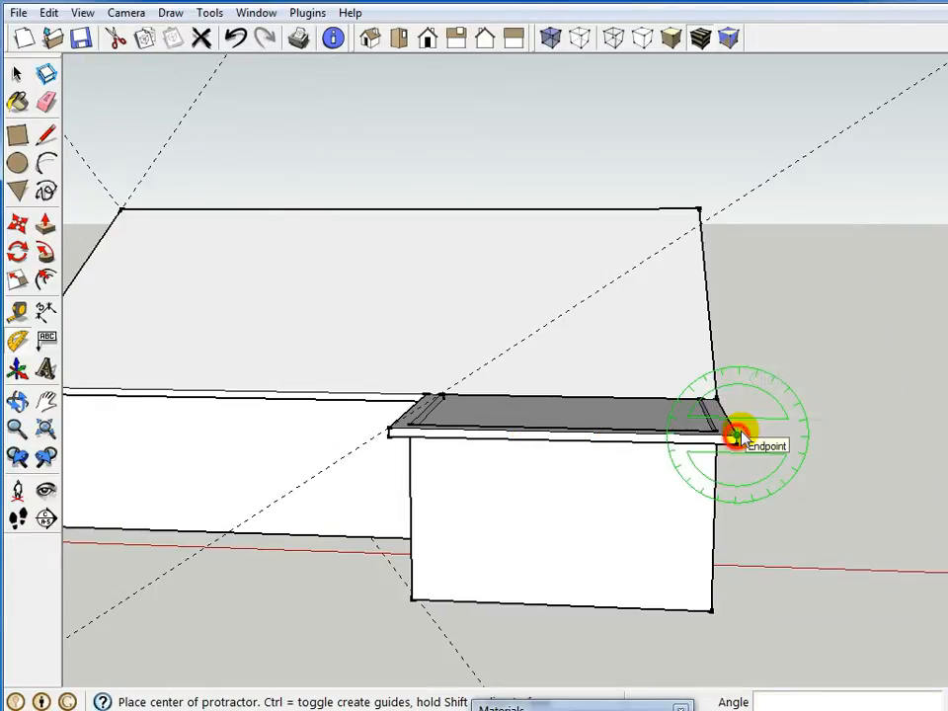
pyautogui.click(734, 439)
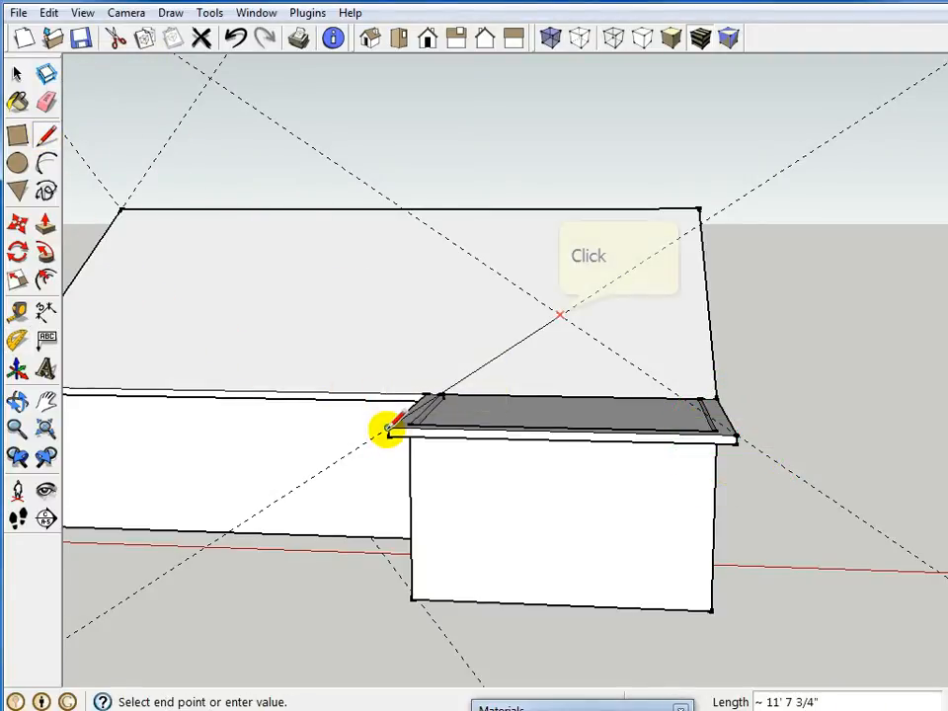
pyautogui.click(559, 314)
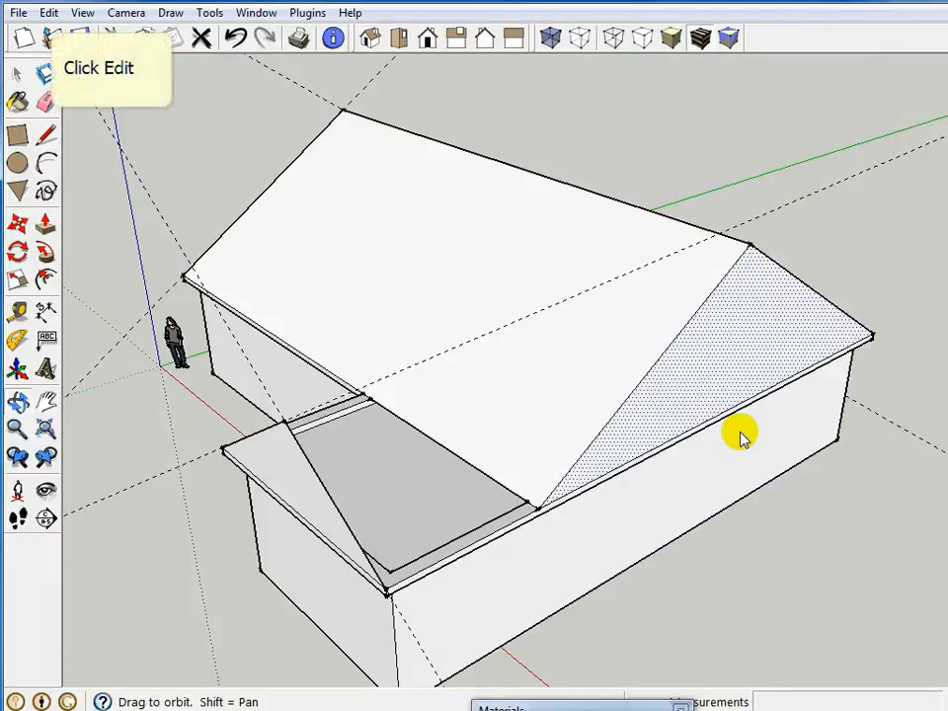
pyautogui.moveTo(600, 433)
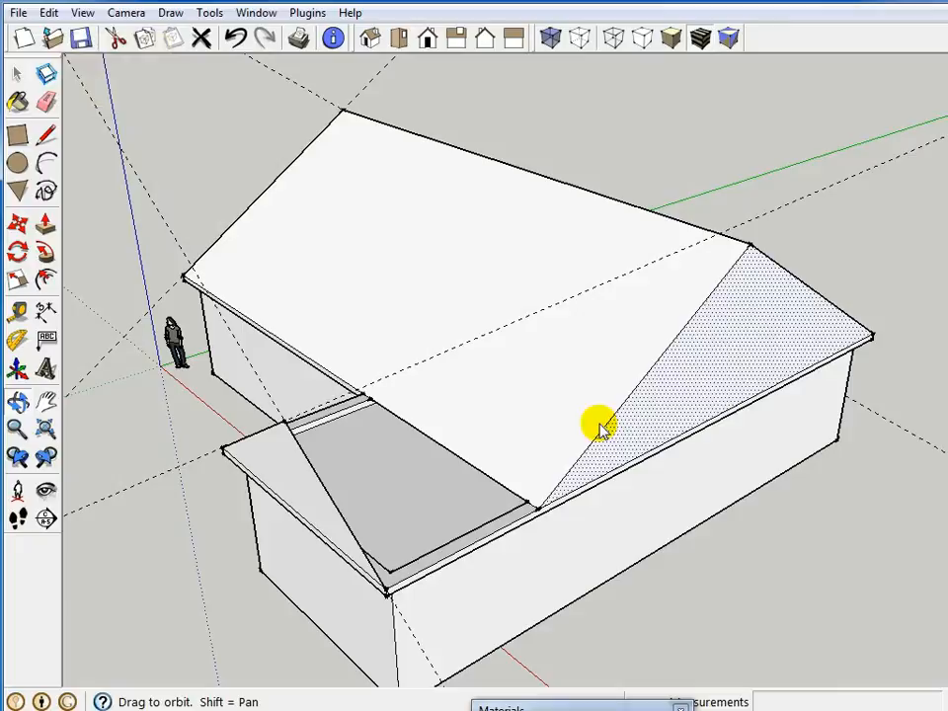
# - Delete all guide lines using Edit > Delete Guides
pyautogui.click(45, 13)
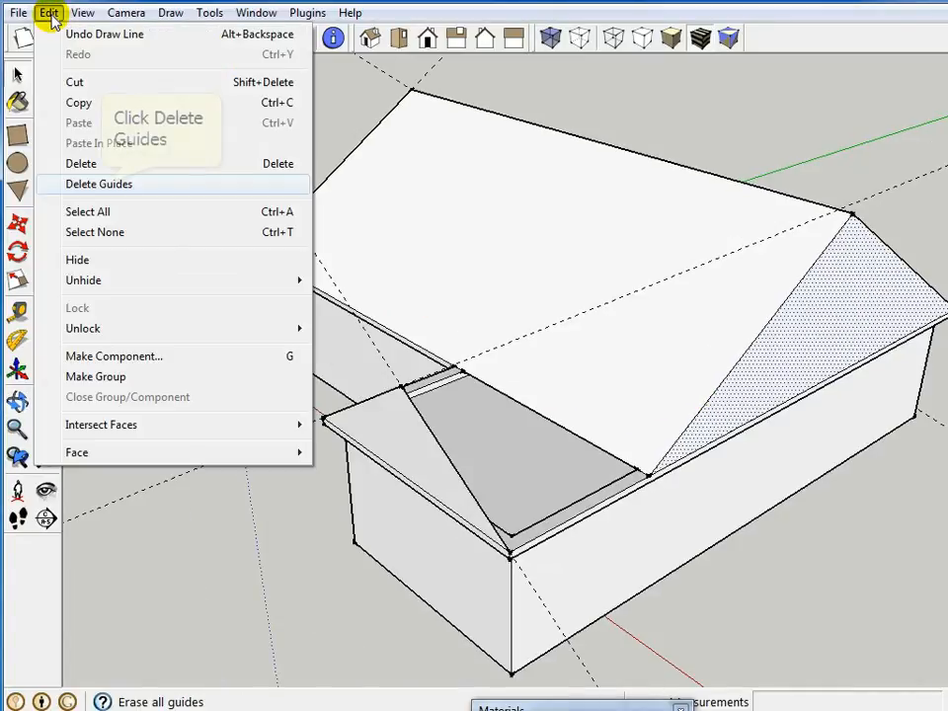
pyautogui.click(99, 184)
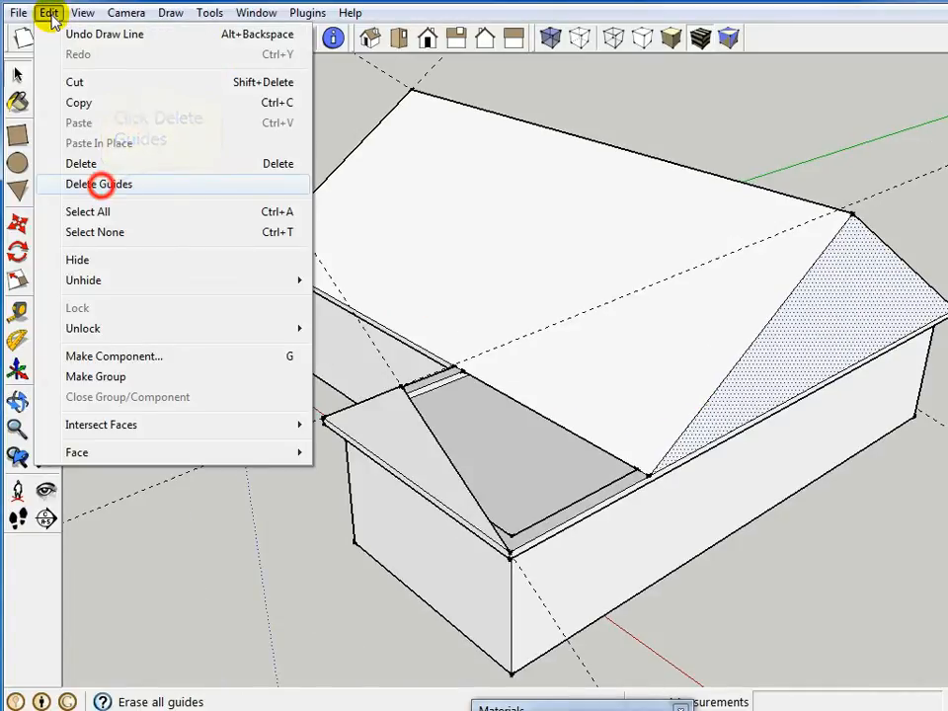
pyautogui.click(99, 184)
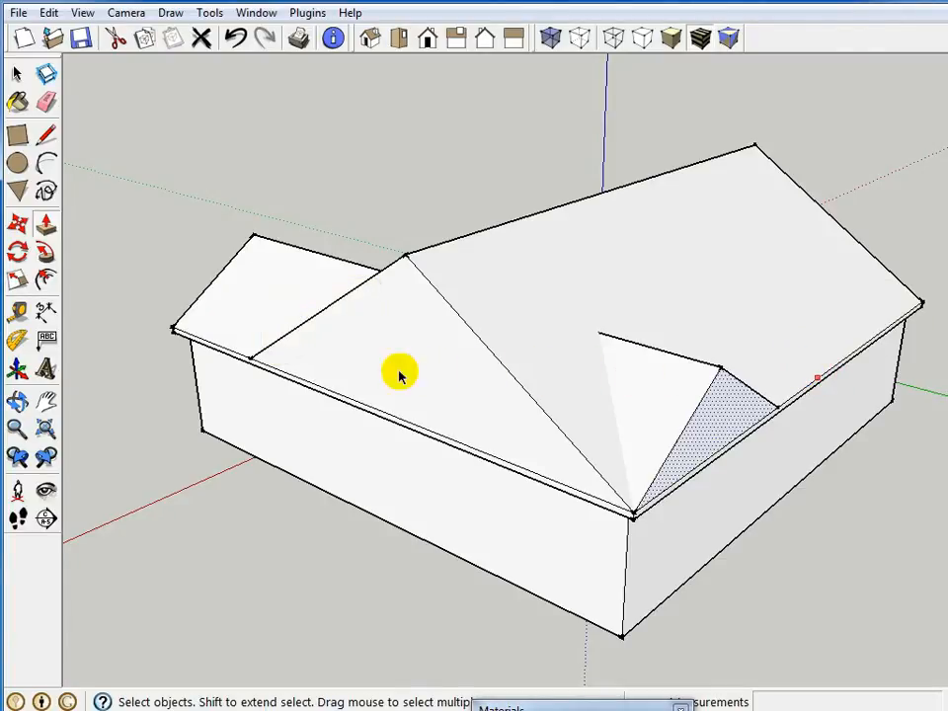
# - Select the whole house and roof and intersect faces with the selection
pyautogui.moveTo(400, 375); pyautogui.dragTo(598, 341)
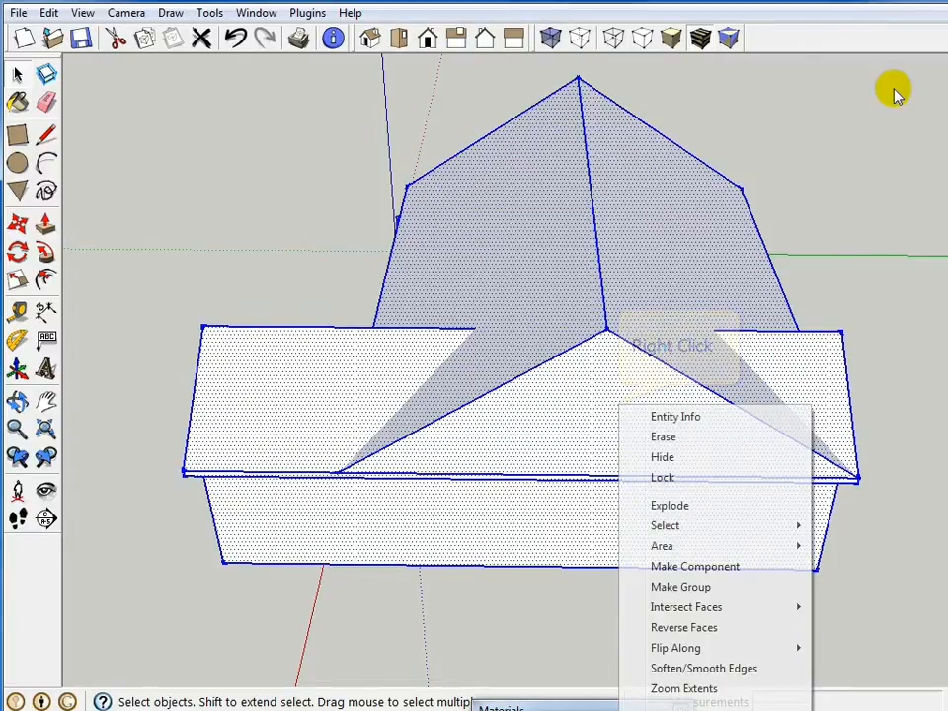
pyautogui.moveTo(688, 607)
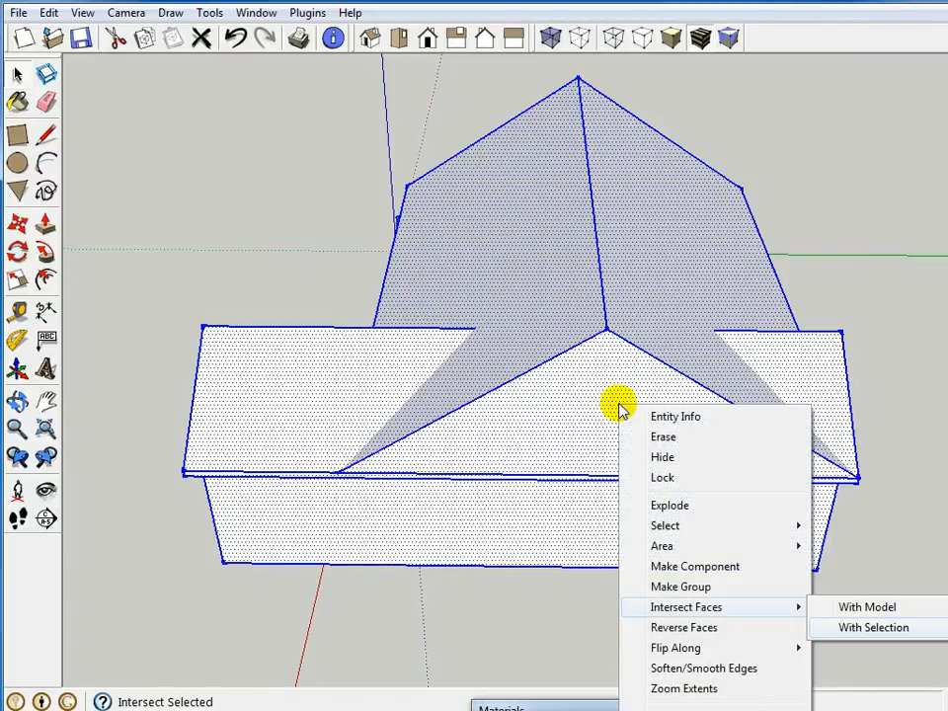
pyautogui.moveTo(867, 627)
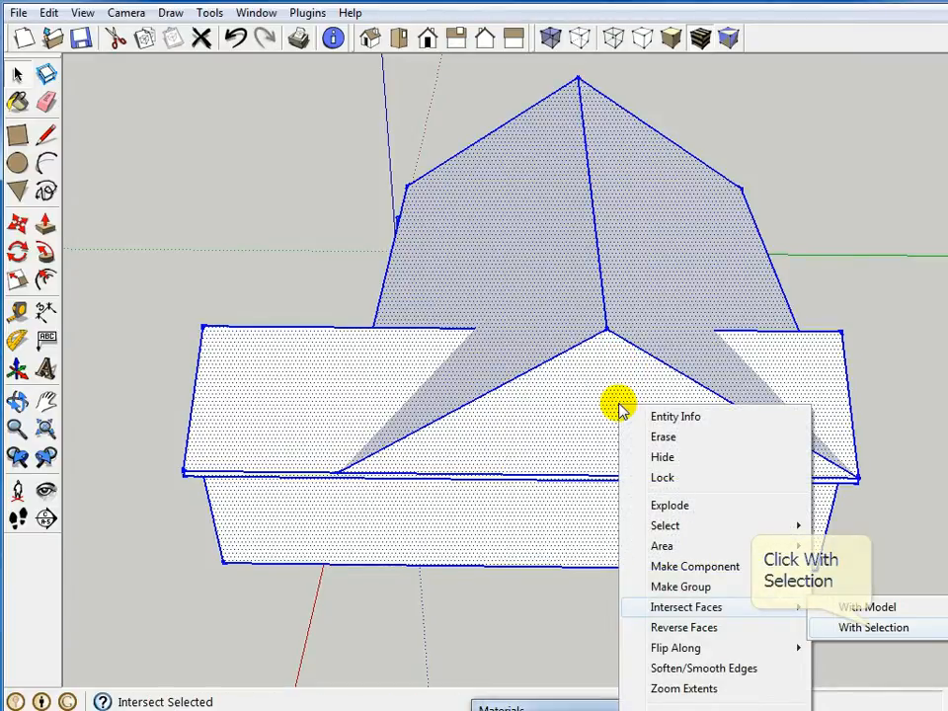
pyautogui.click(862, 627)
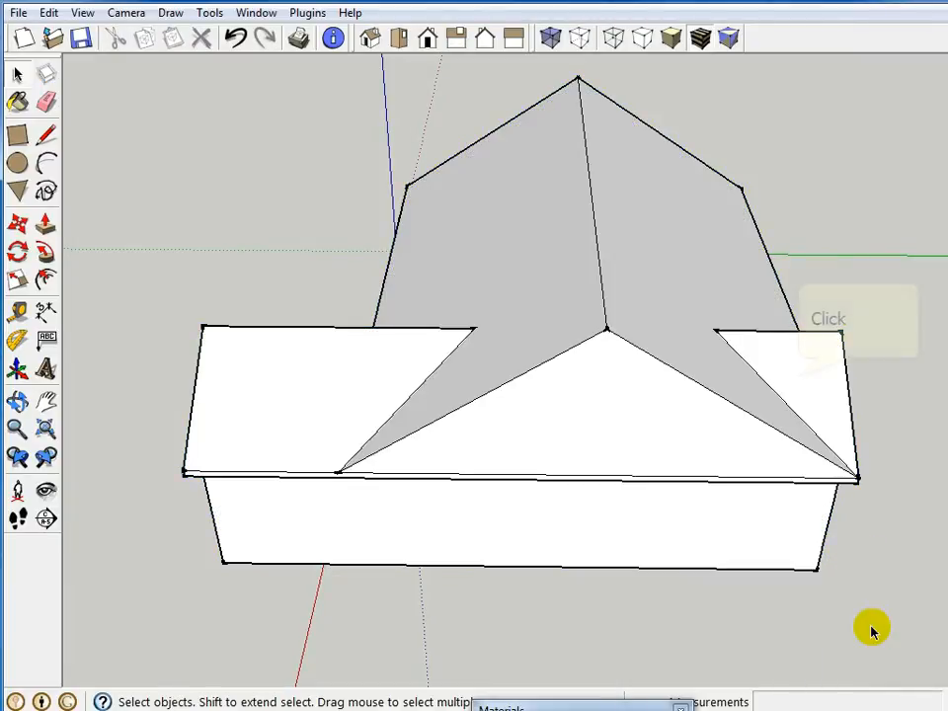
pyautogui.moveTo(800, 380)
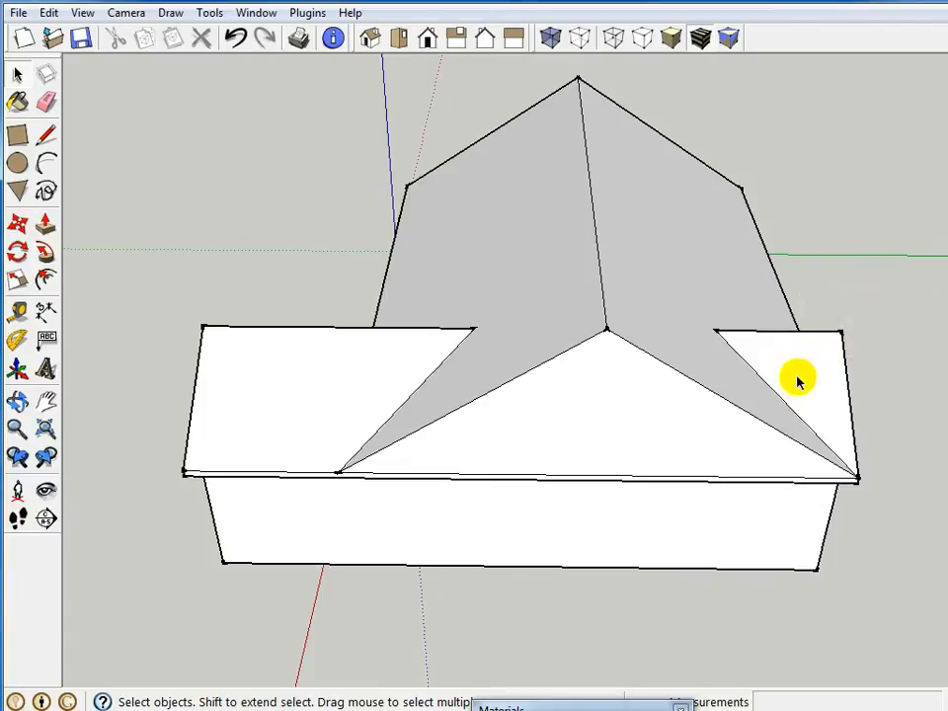
pyautogui.click(796, 382)
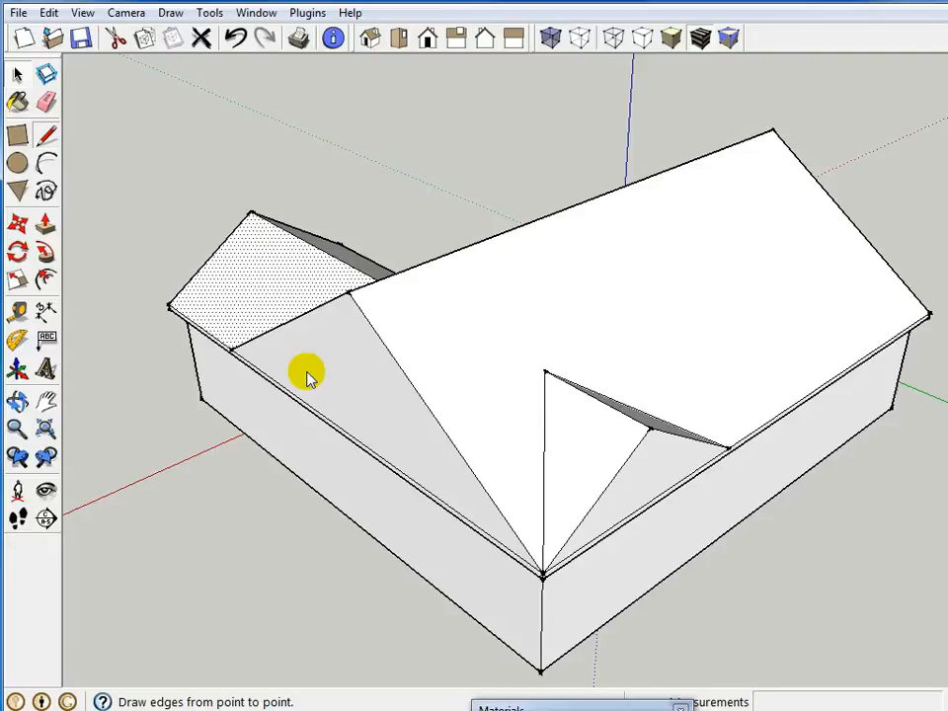
pyautogui.moveTo(43, 134)
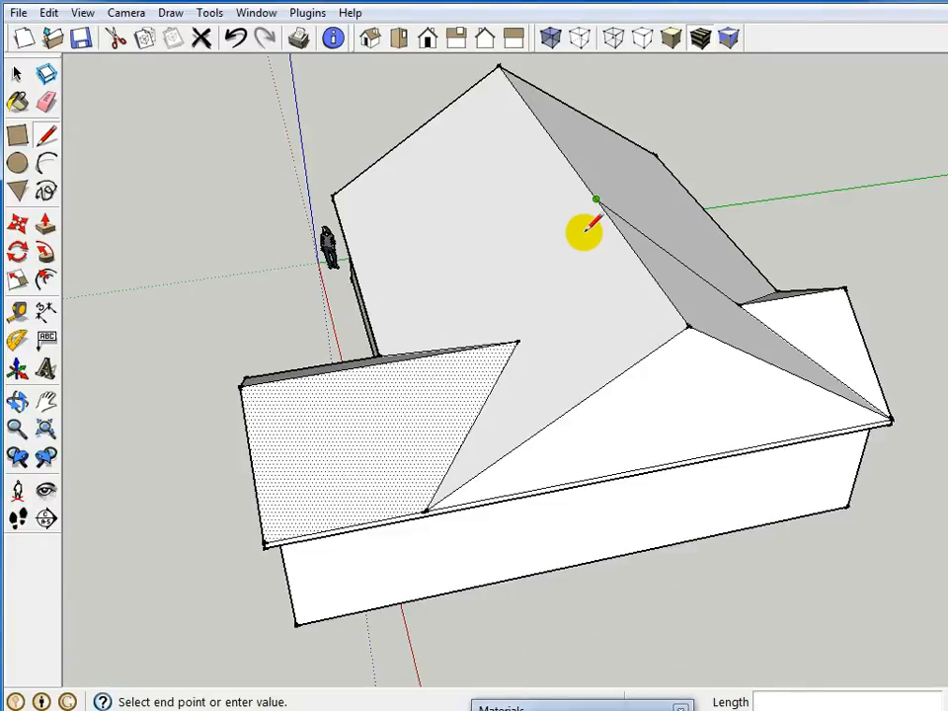
pyautogui.moveTo(597, 204)
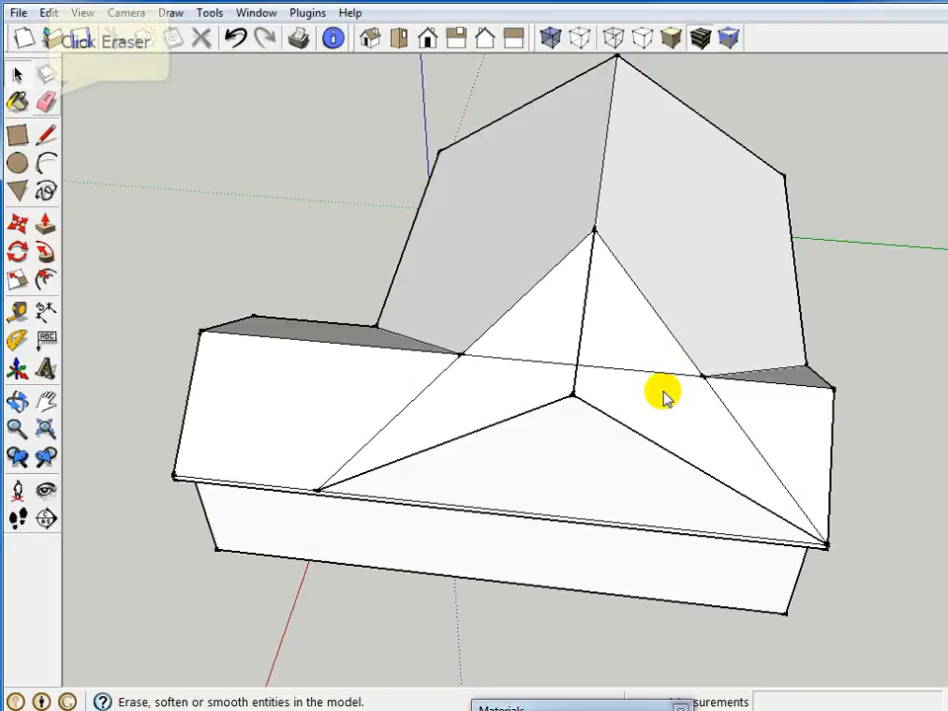
# - Erase the leftover guide edge from the roof with the Eraser
pyautogui.click(46, 97)
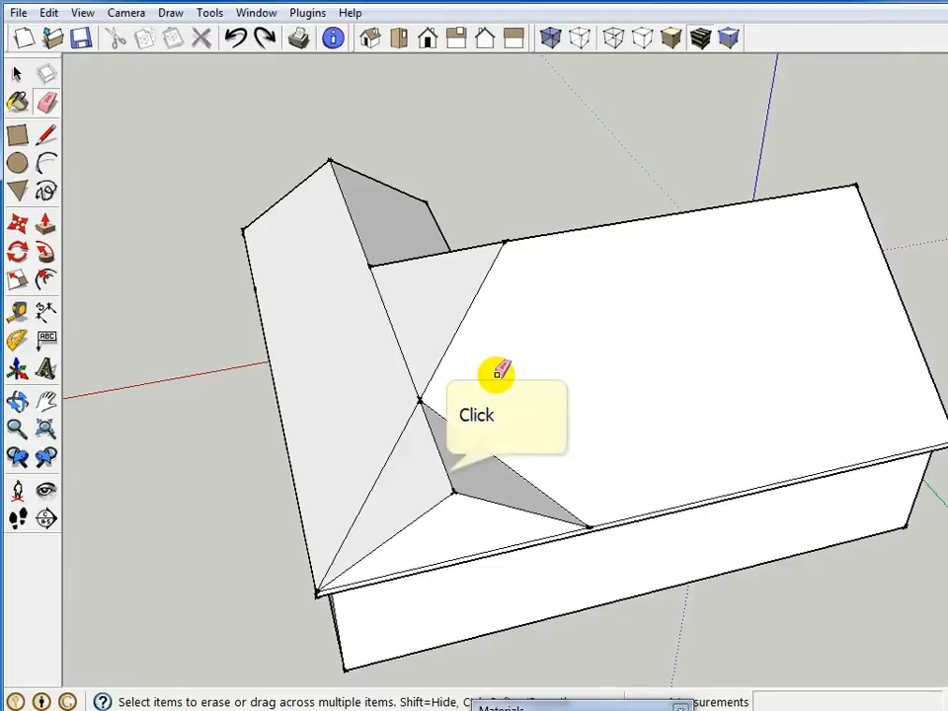
pyautogui.click(496, 377)
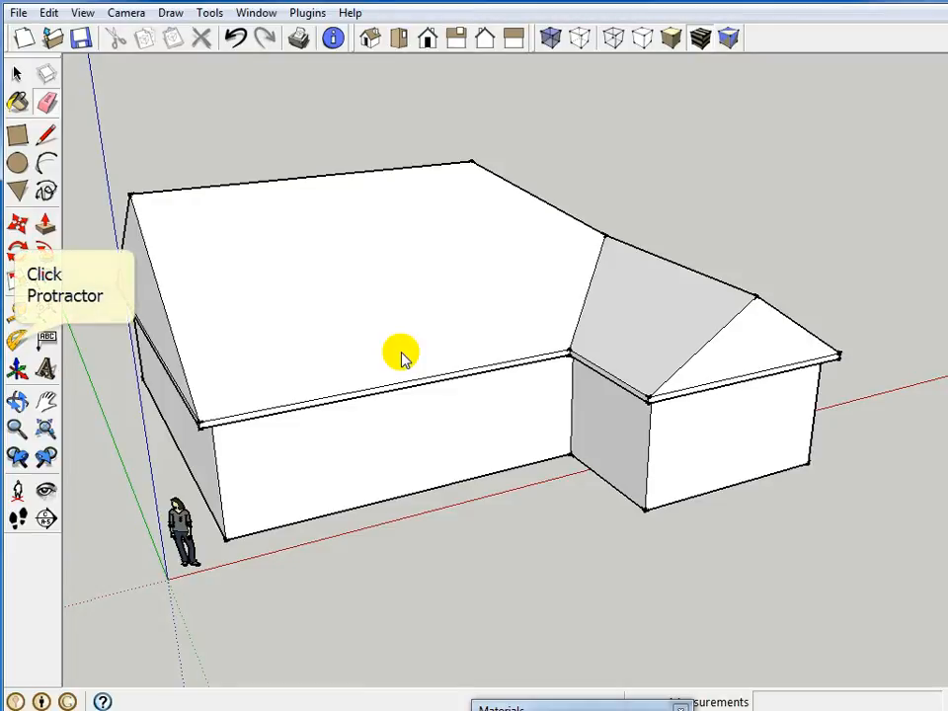
pyautogui.moveTo(298, 354)
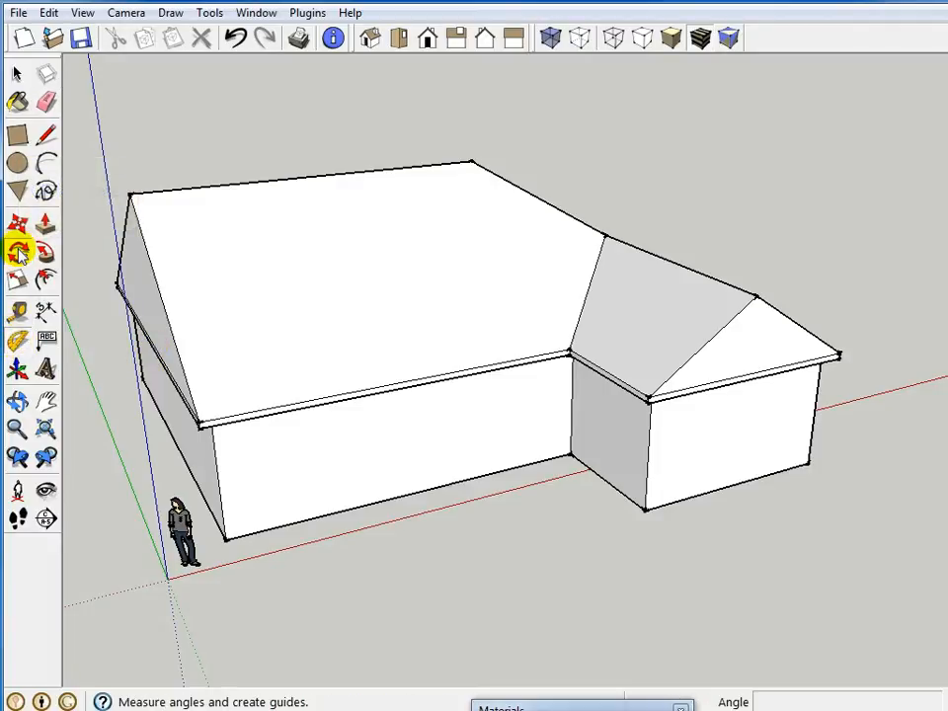
pyautogui.moveTo(20, 254)
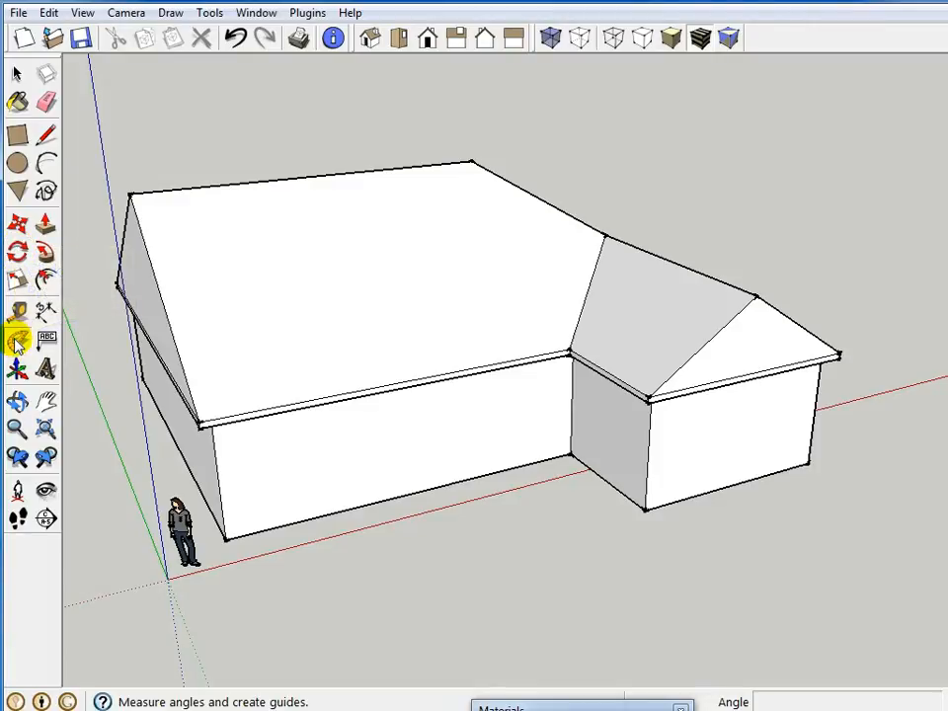
pyautogui.moveTo(18, 341)
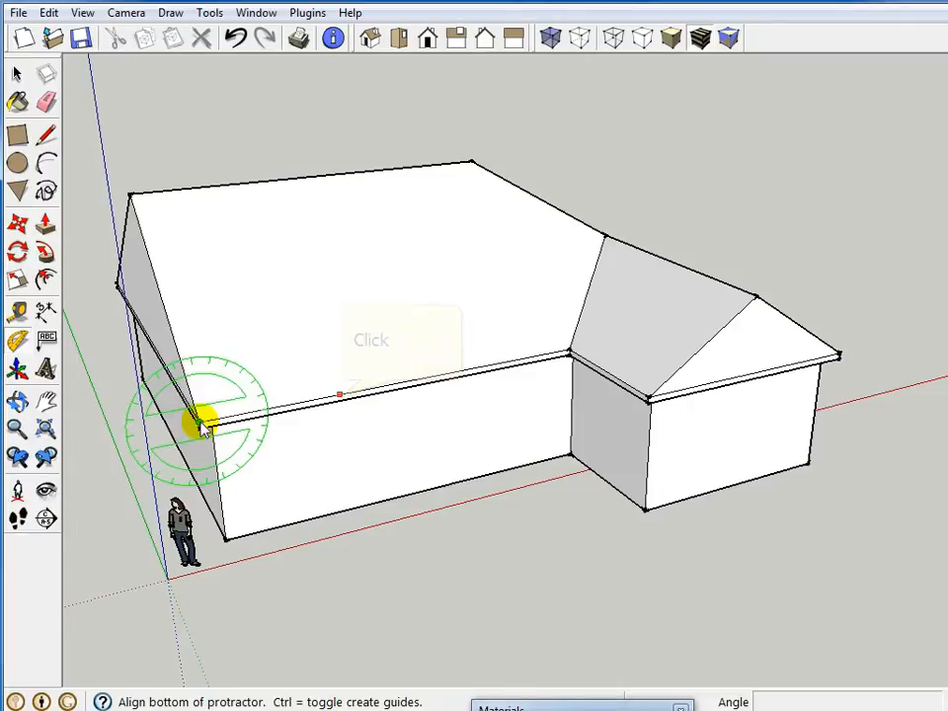
# - Place 8:12 pitch guides at the near and far eave corners of the main house
pyautogui.click(199, 420)
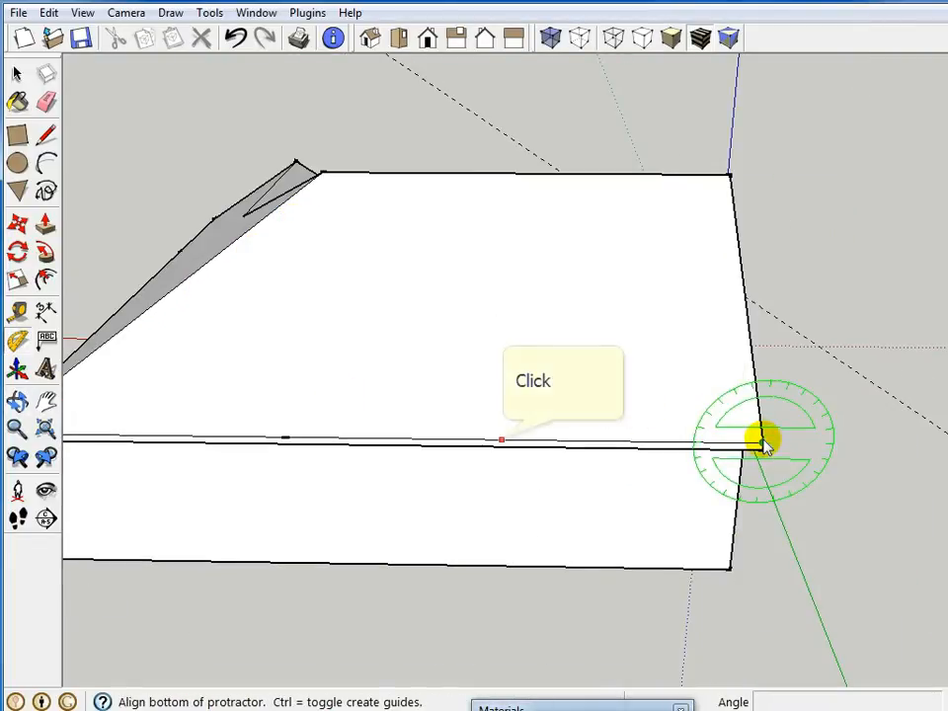
pyautogui.click(762, 444)
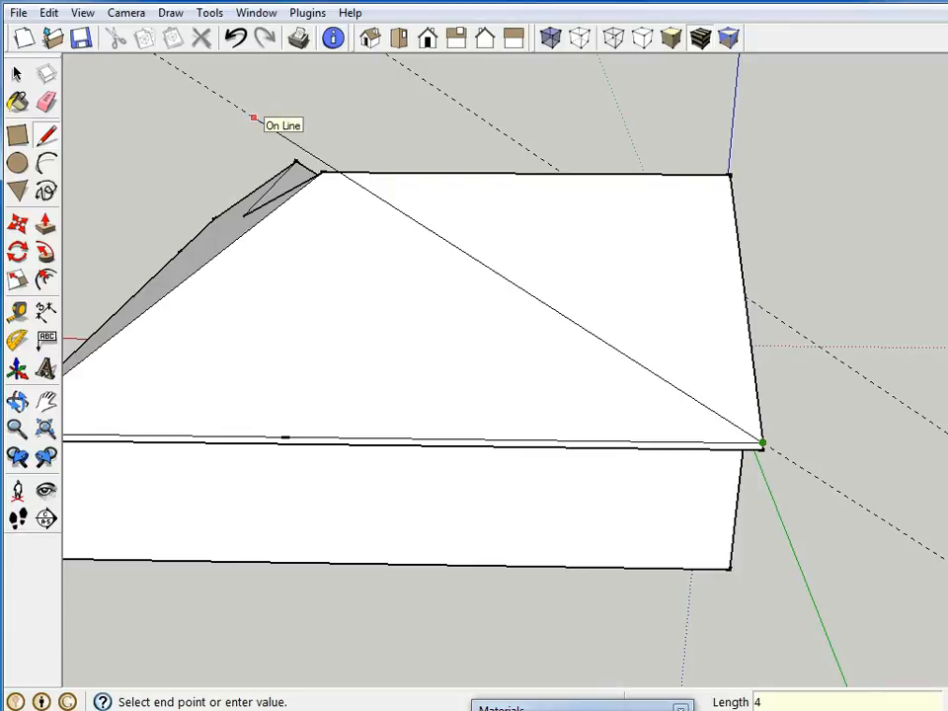
# - Draw a 40-foot edge along the pitch guide and close the sloped surface over the house end
pyautogui.write("40'")
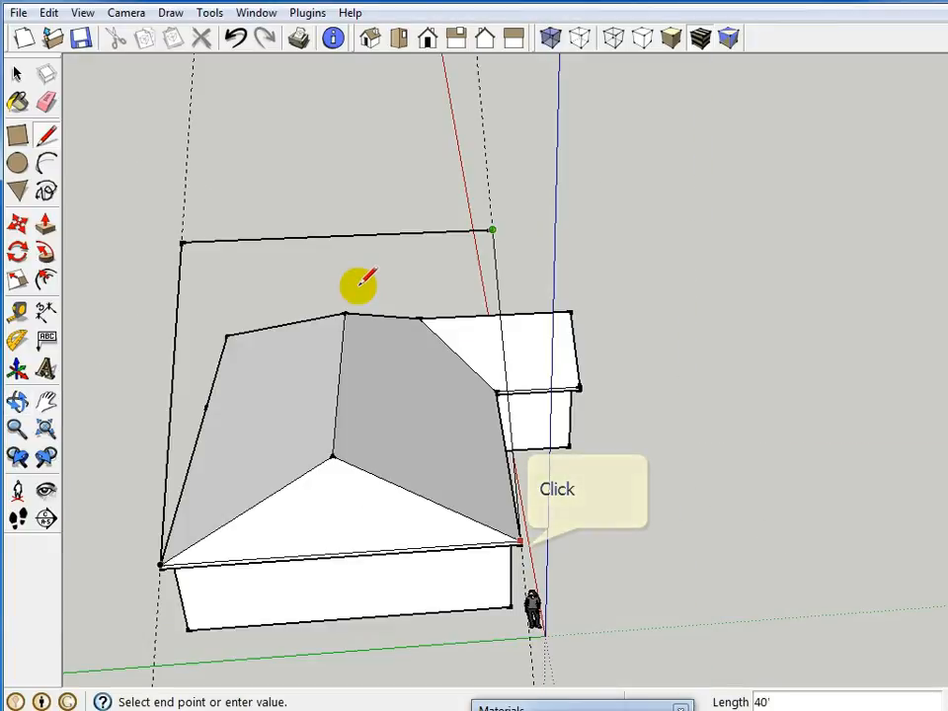
pyautogui.click(519, 543)
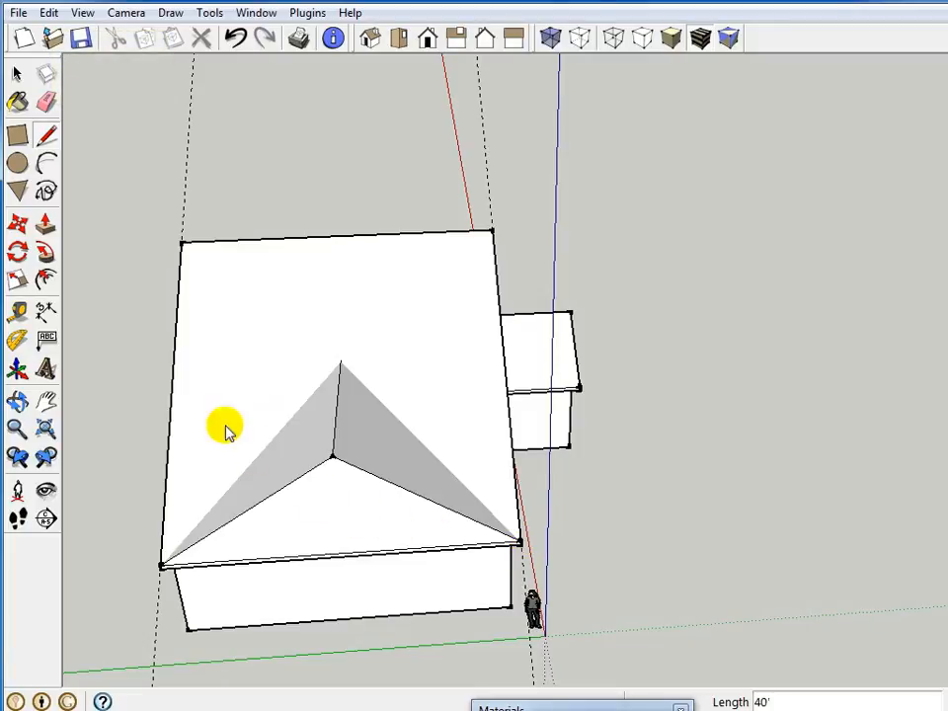
pyautogui.click(45, 13)
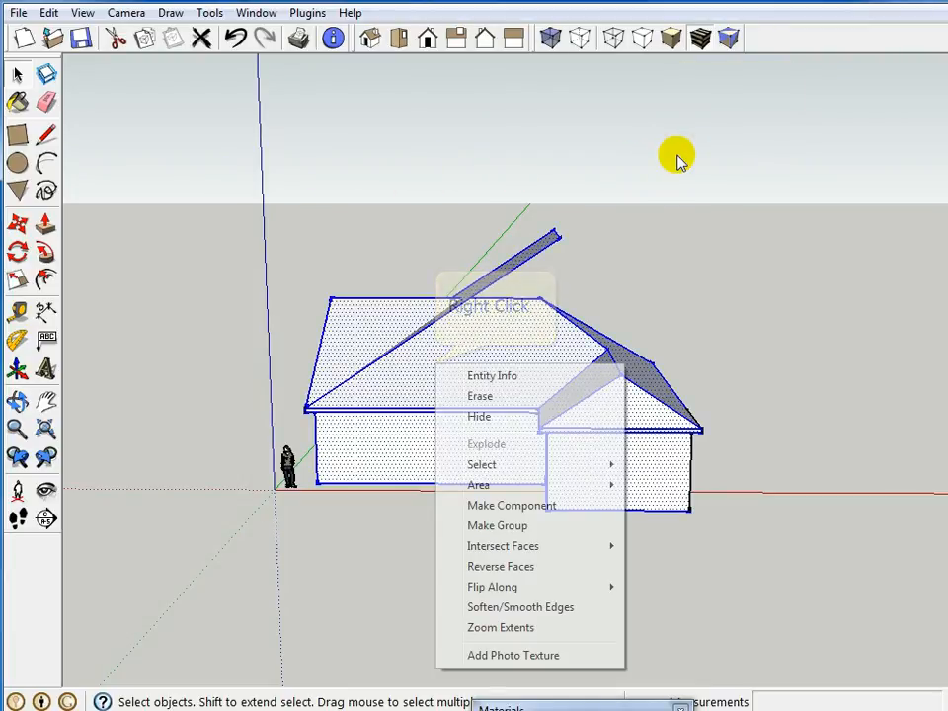
pyautogui.moveTo(502, 545)
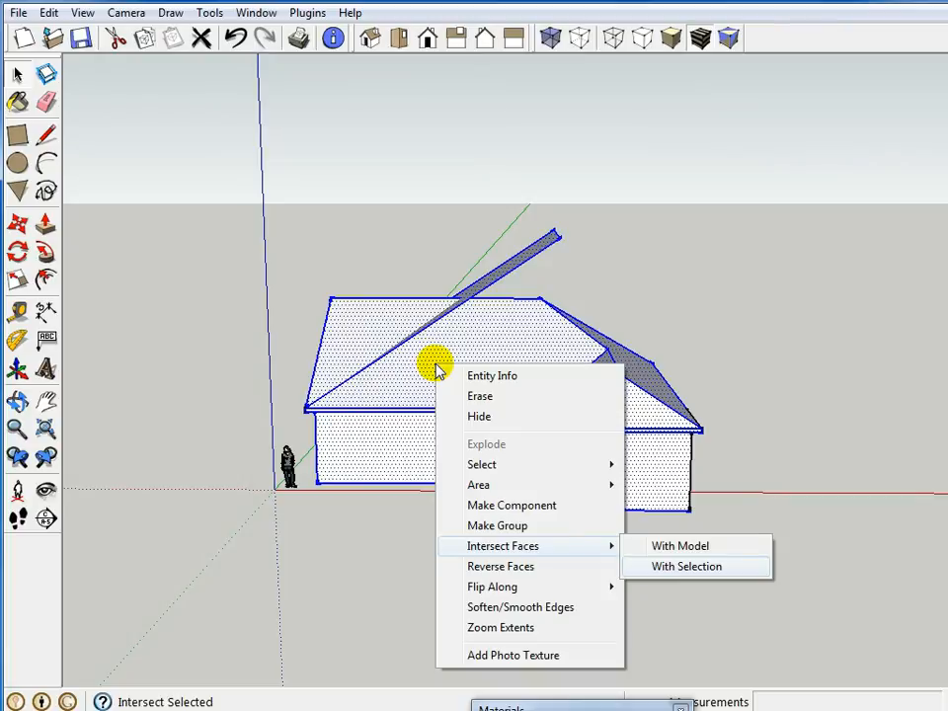
pyautogui.moveTo(689, 567)
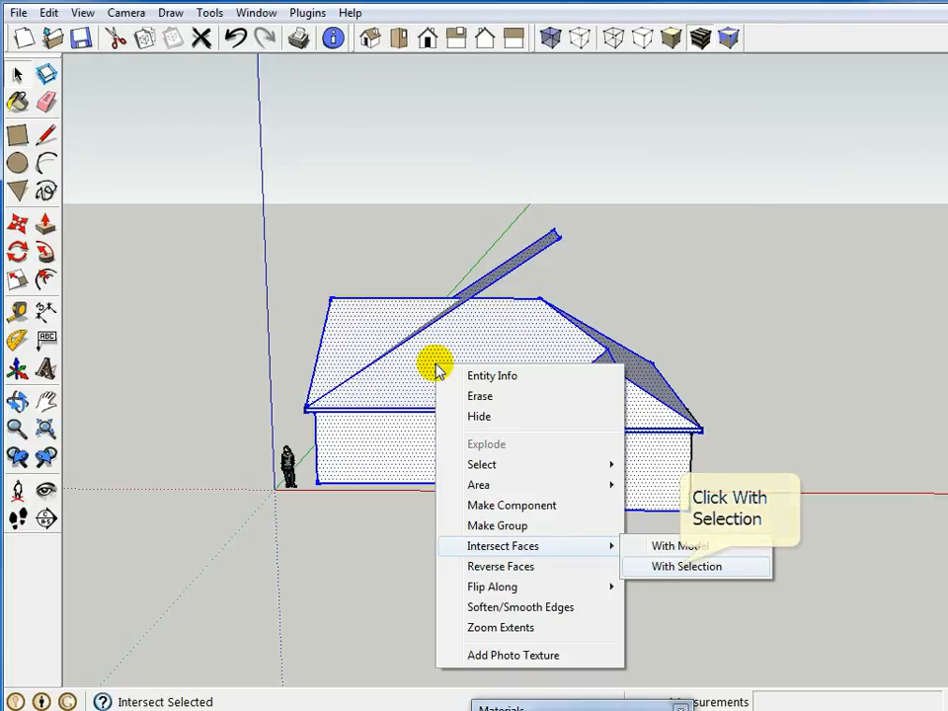
# - Intersect the sloped guide surface with the house using Intersect Faces With Selection
pyautogui.click(687, 567)
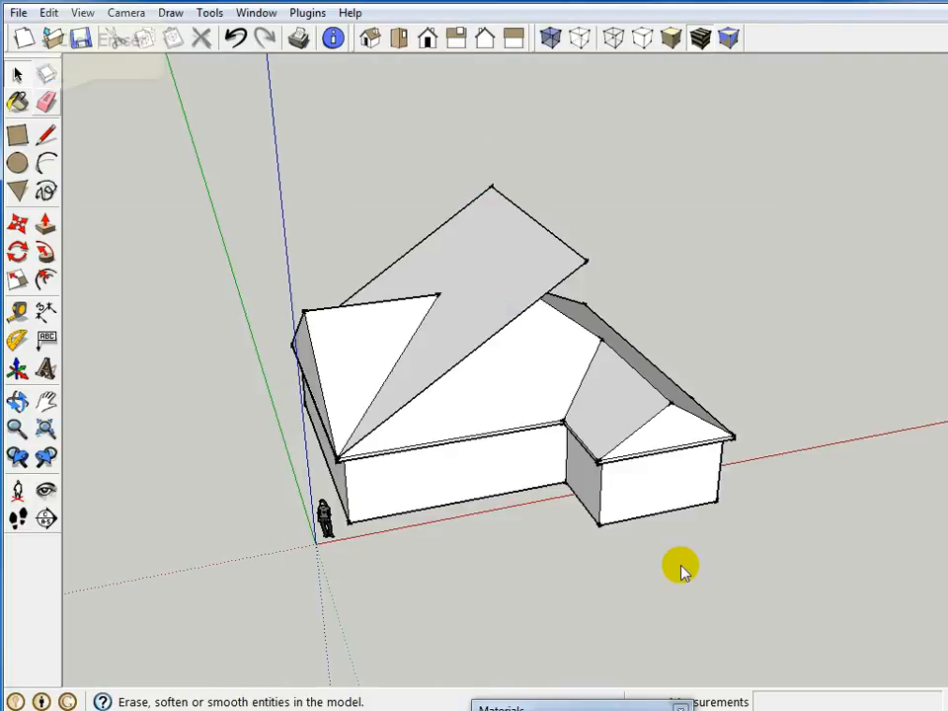
pyautogui.moveTo(106, 301)
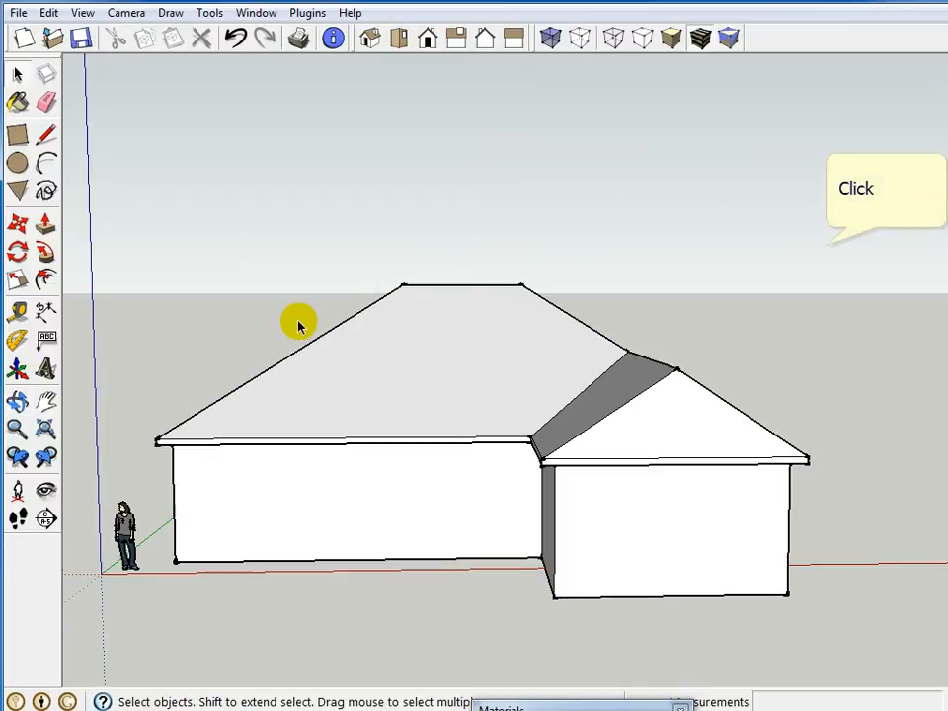
pyautogui.moveTo(694, 302)
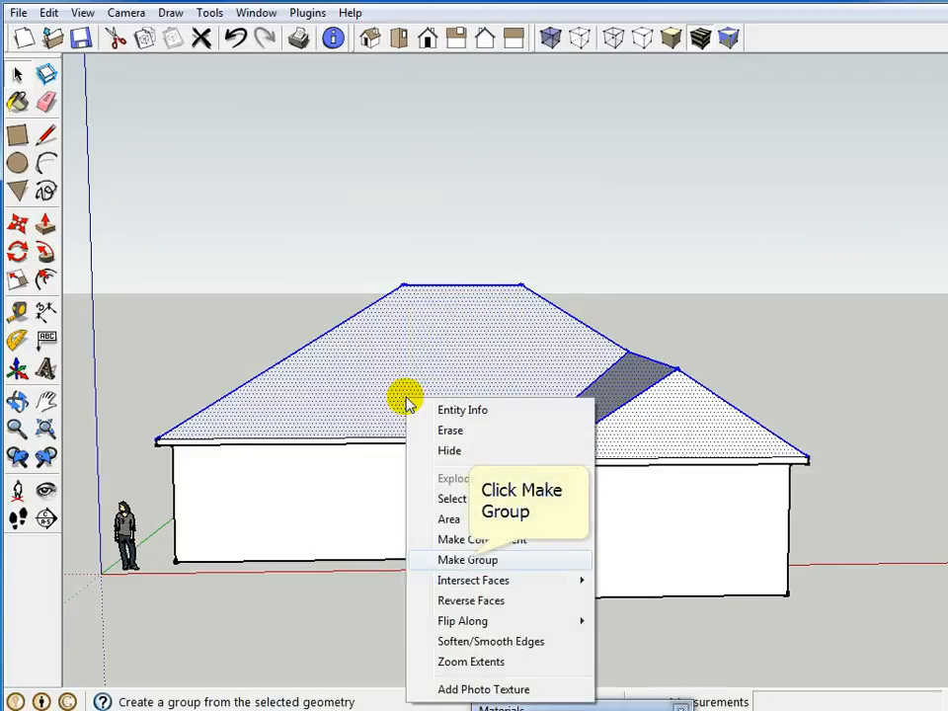
# - Group the hipped roof faces together with Make Group
pyautogui.click(467, 559)
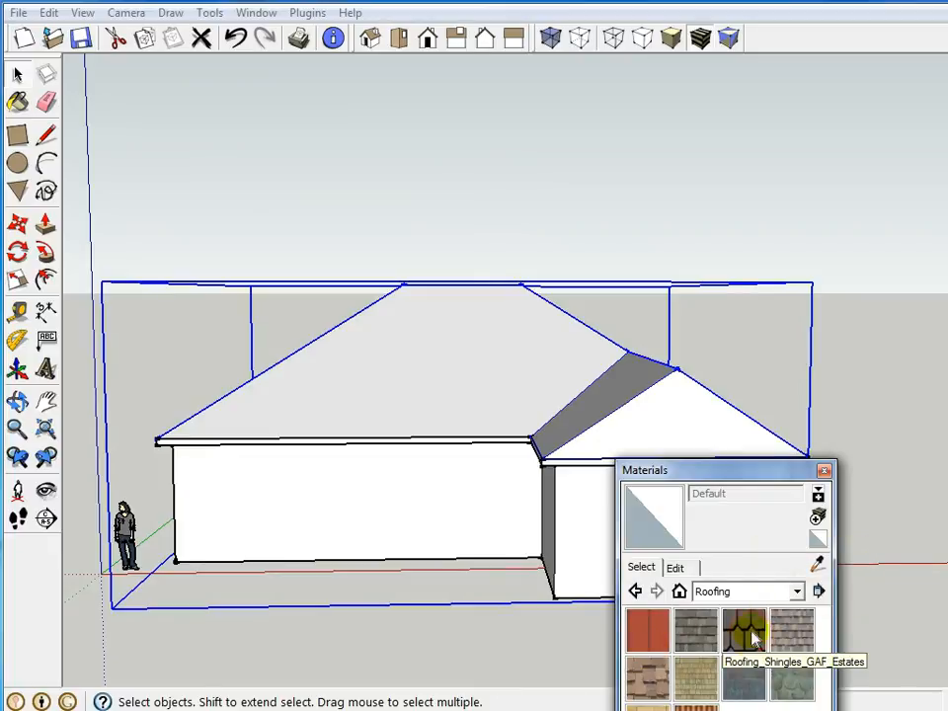
# - Paint the roof group with the Roofing_Shingles_GAF_Estates material
pyautogui.click(747, 633)
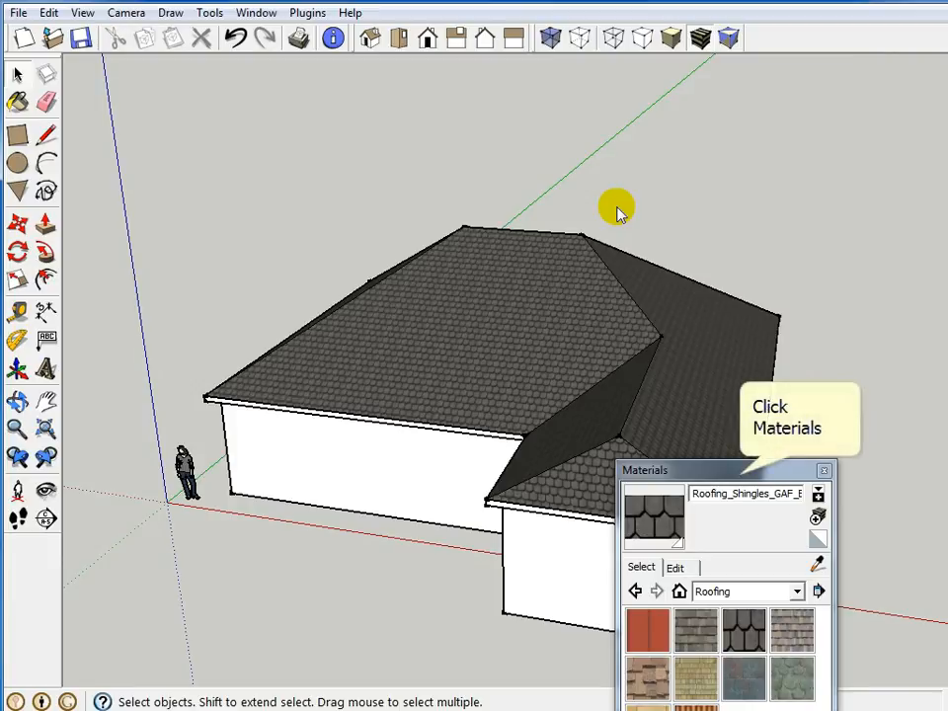
pyautogui.moveTo(694, 268)
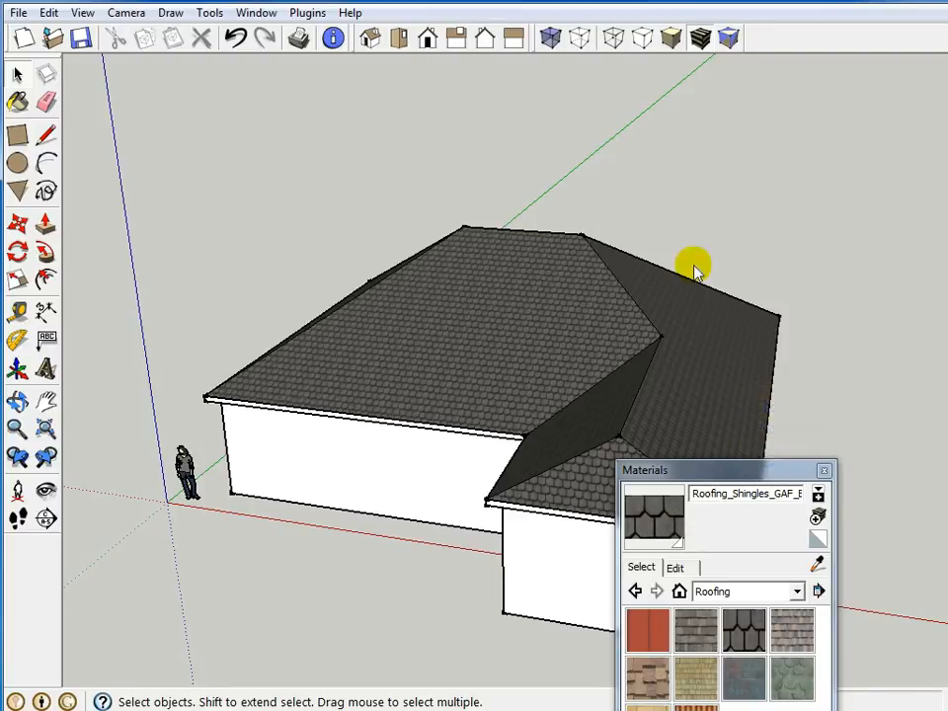